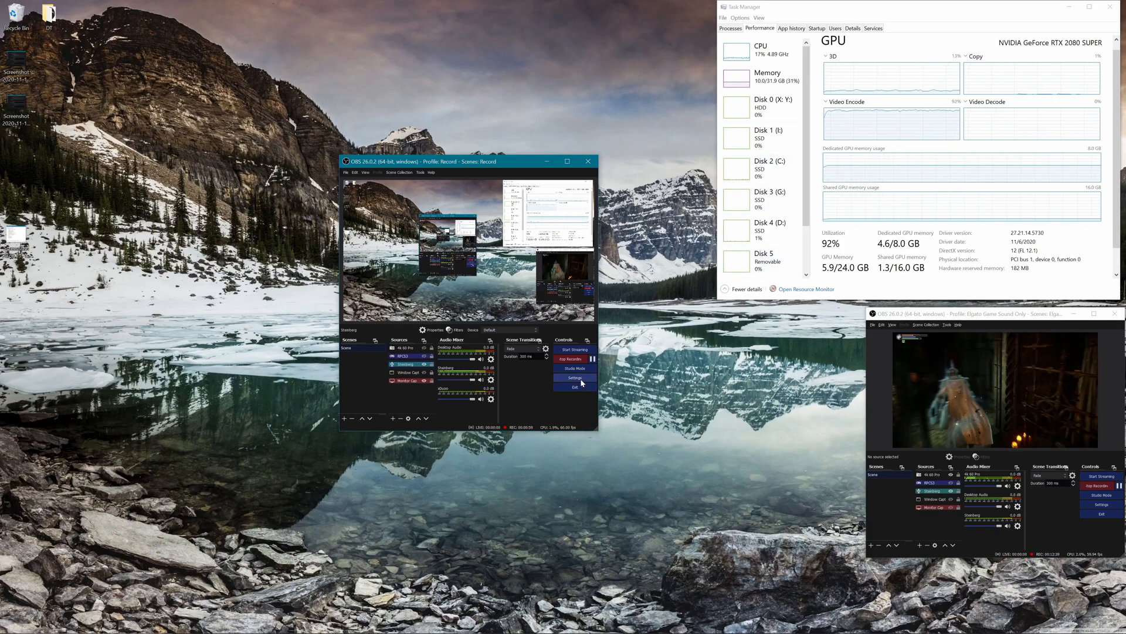
Review the recording instance's settings, then check a recorded video's size in the OBS recordings folder
left_click(575, 377)
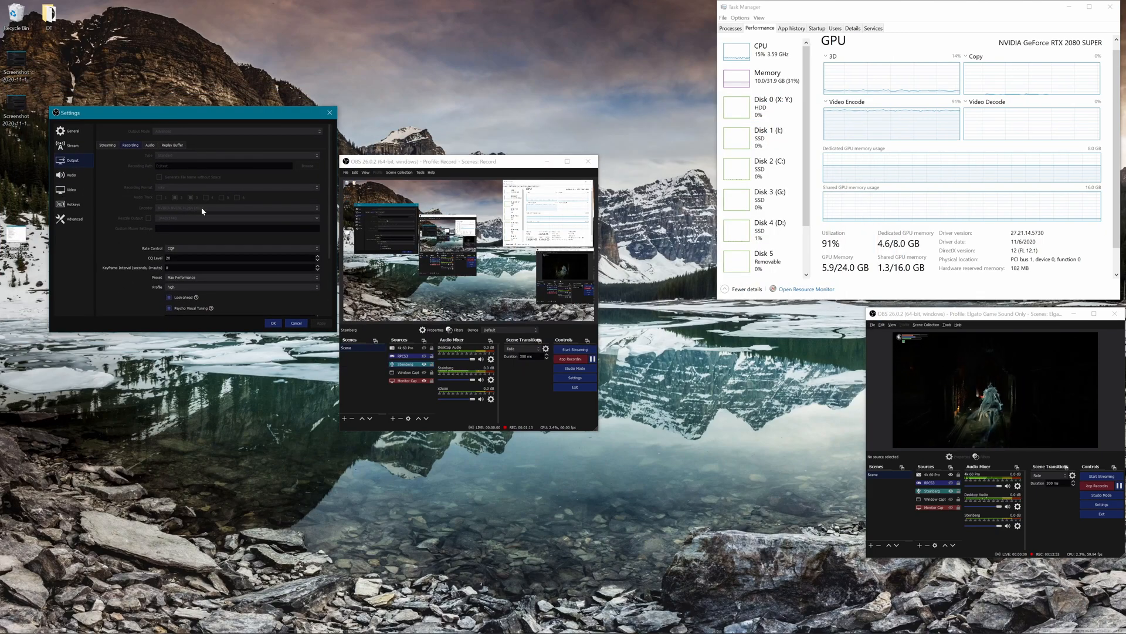
left_click(274, 323)
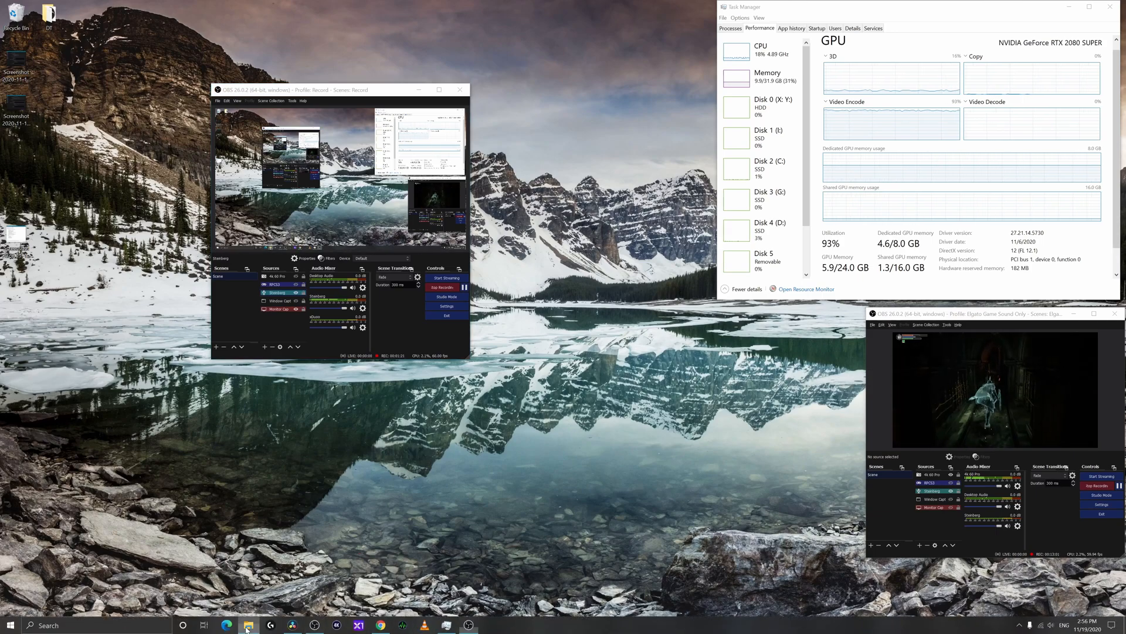
left_click(248, 625)
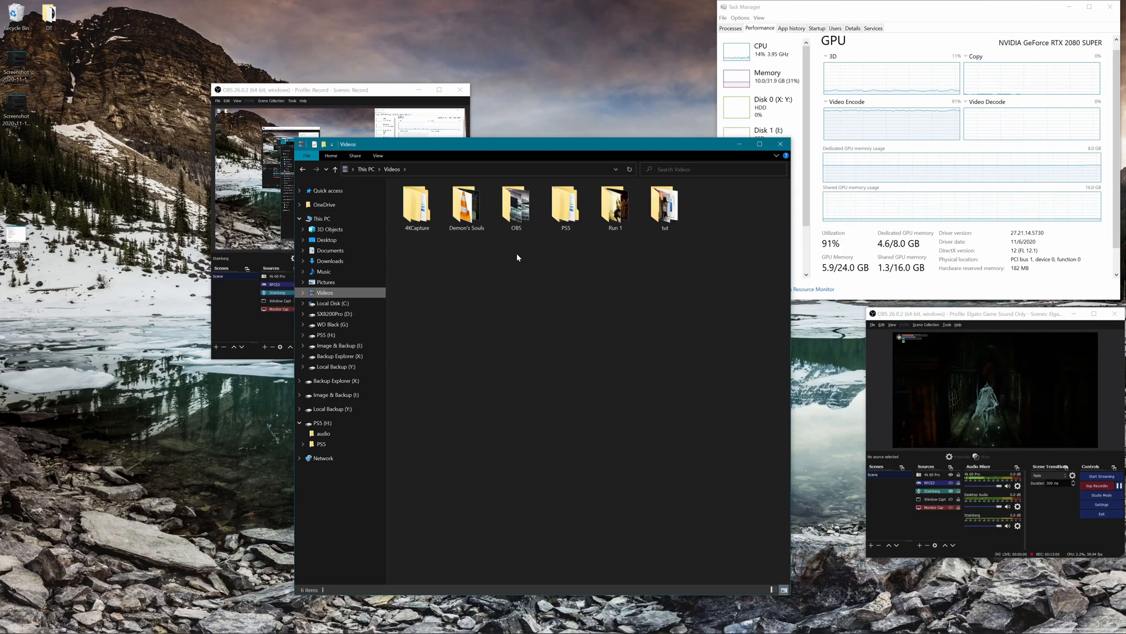
double_click(515, 205)
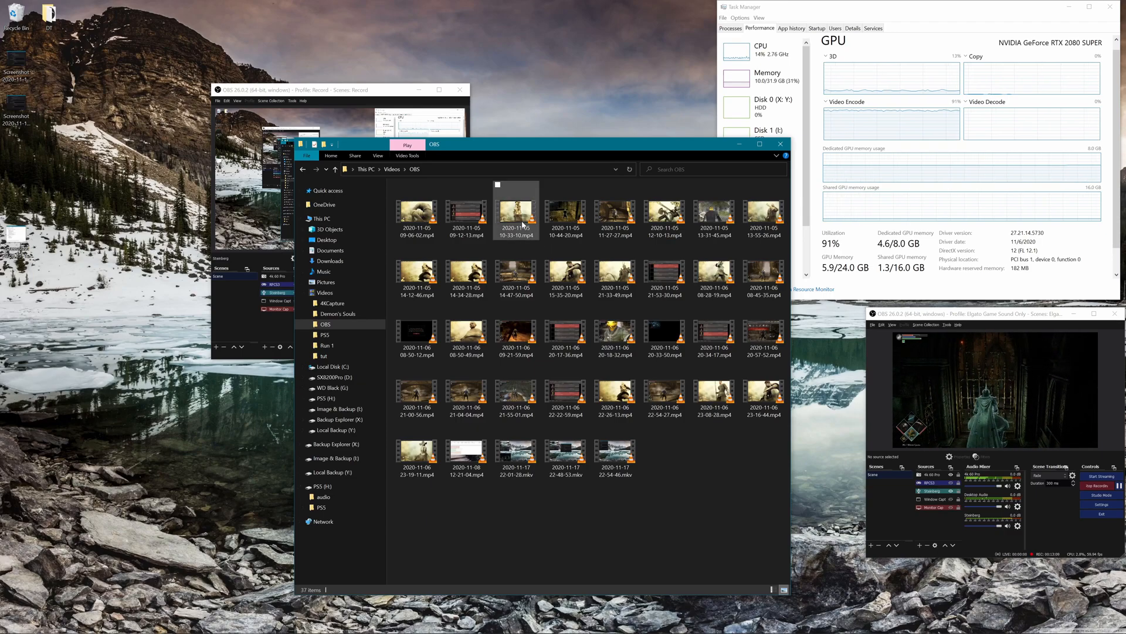
mouse_move(515, 223)
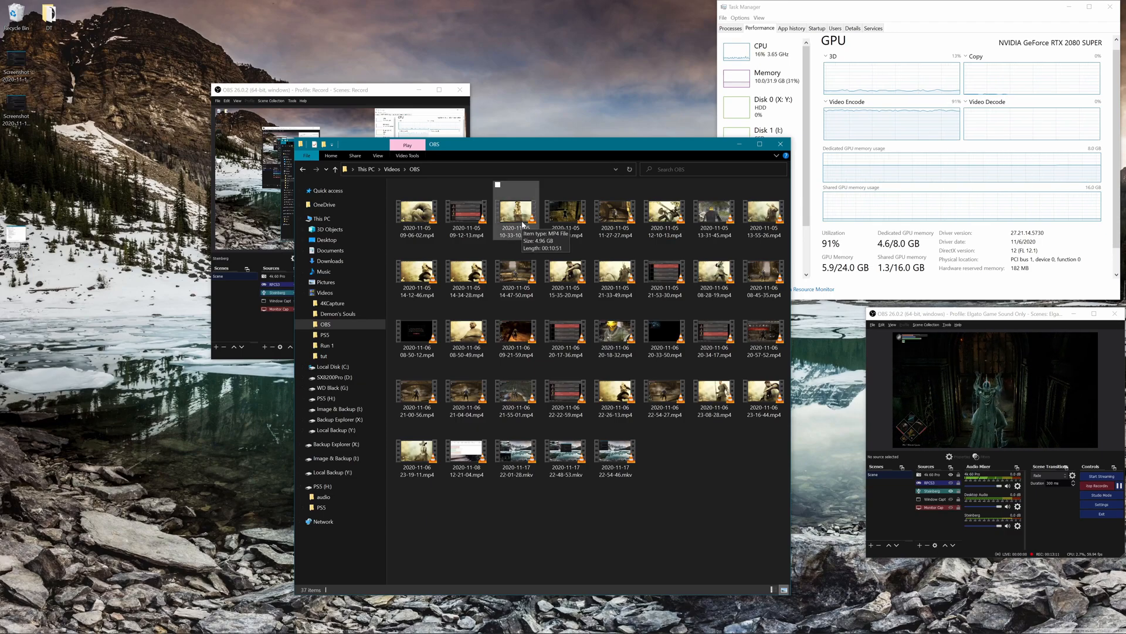
left_click(515, 215)
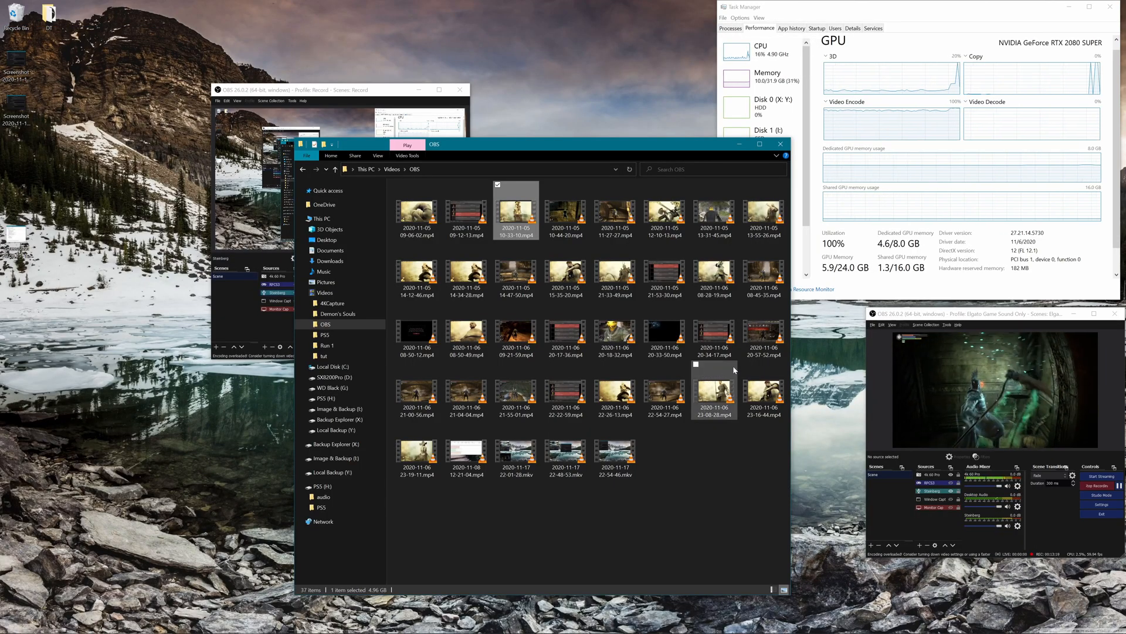
mouse_move(826, 359)
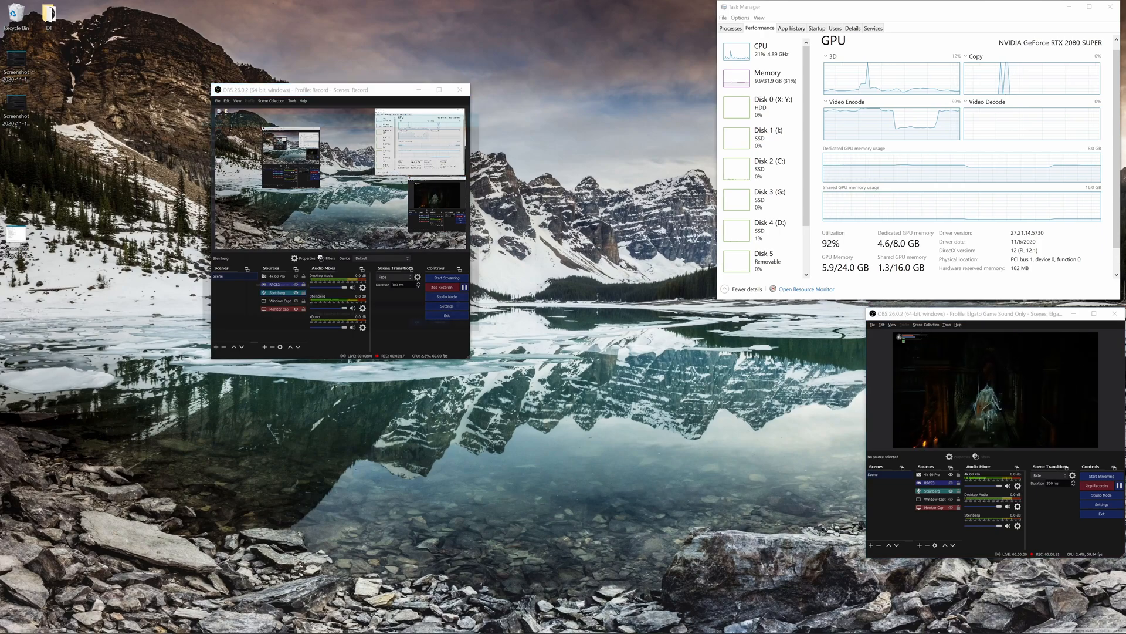
Show the CQP Max Performance recording encoder settings, then the second instance's Output settings
left_click(447, 305)
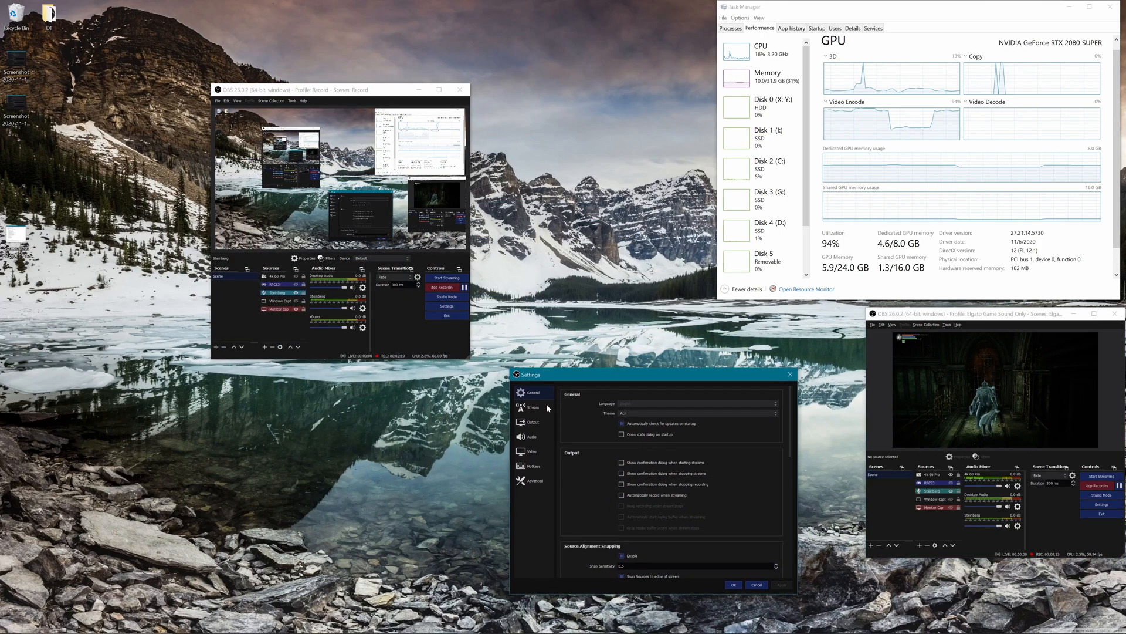
left_click(531, 422)
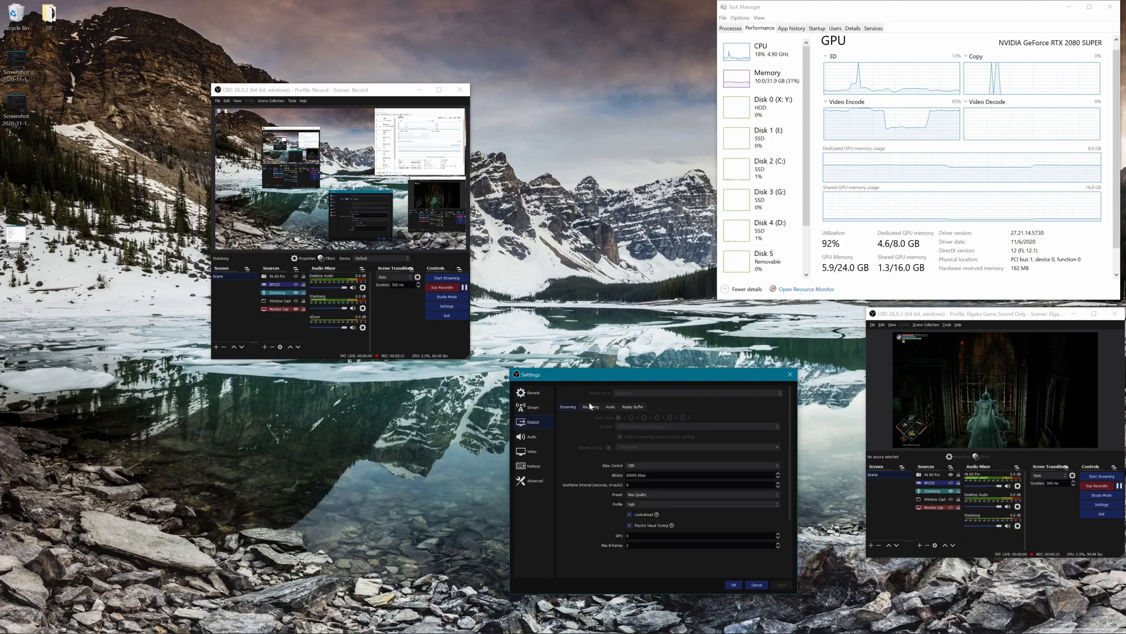
left_click(591, 406)
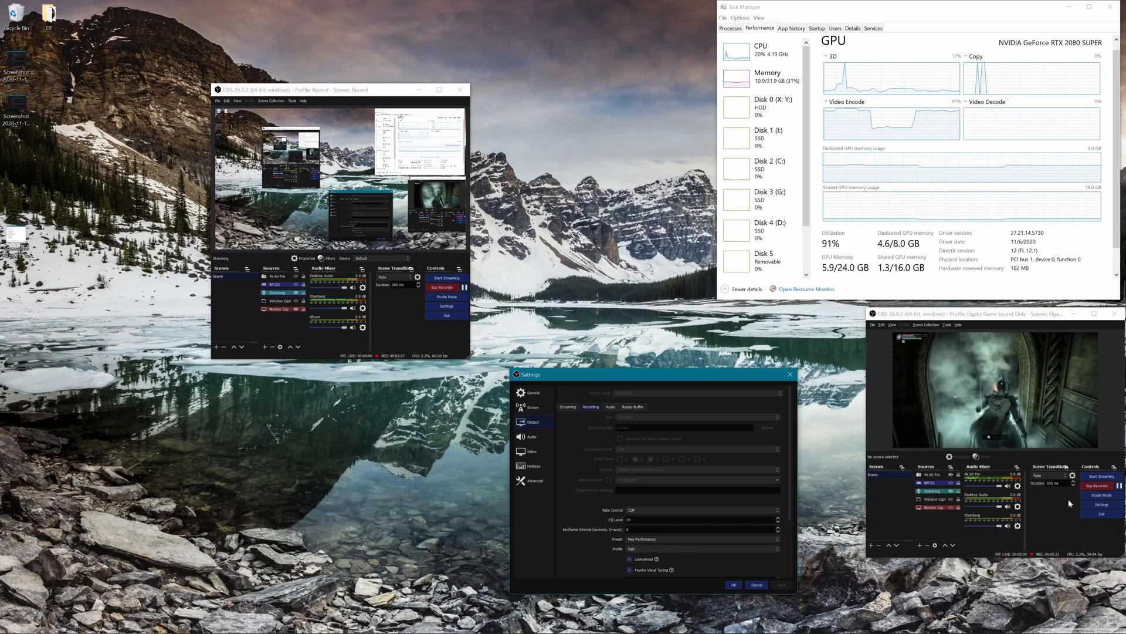
left_click(1101, 505)
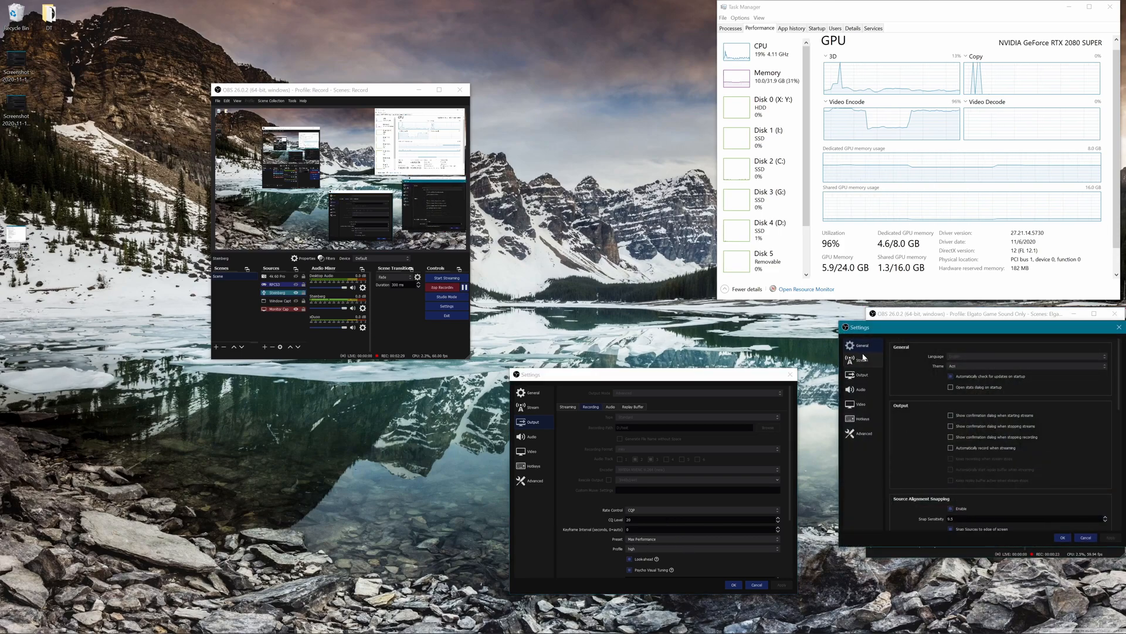
left_click(861, 374)
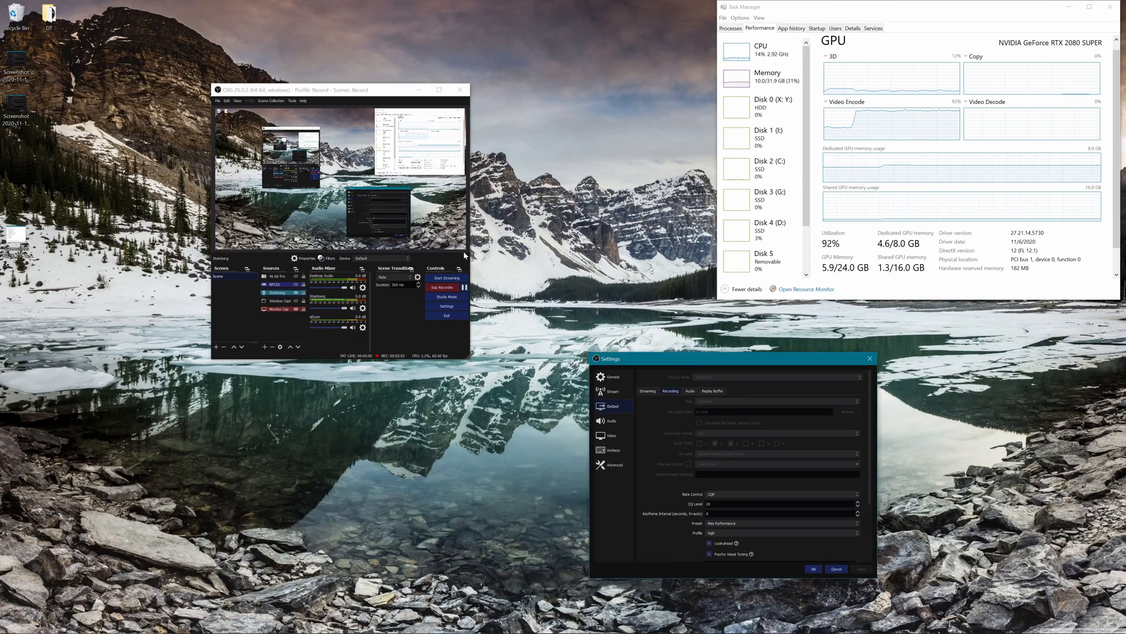
mouse_move(387, 323)
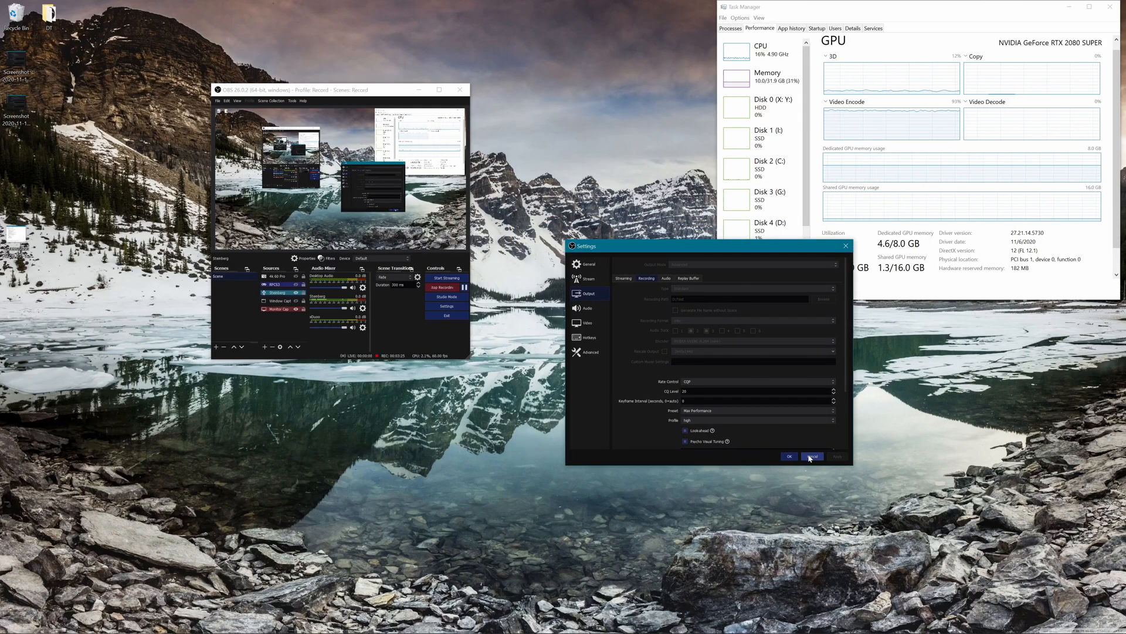
Cancel the Output recording settings without changes, leaving the recording instance running
left_click(812, 455)
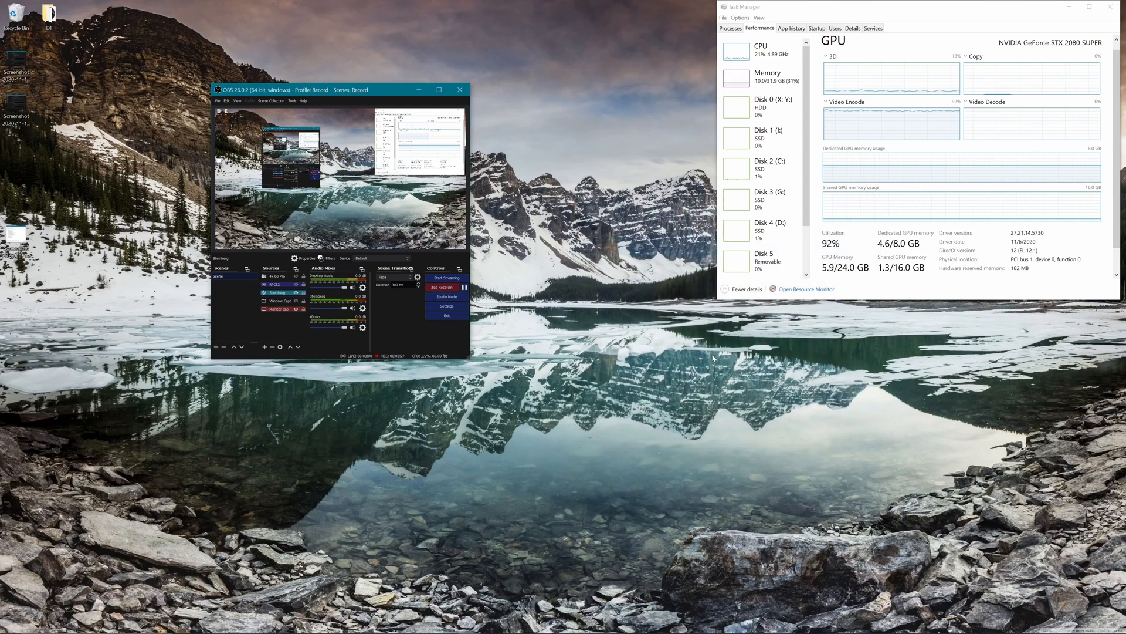